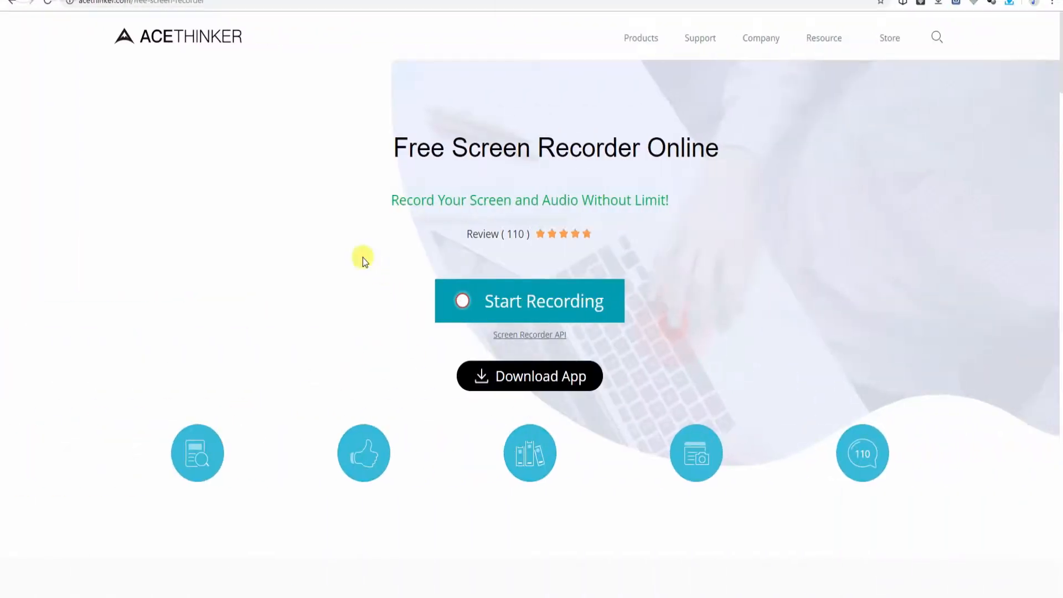
# Download and run the AceThinker launcher to bring up the recording frame and toolbar.
pyautogui.scroll(-3)
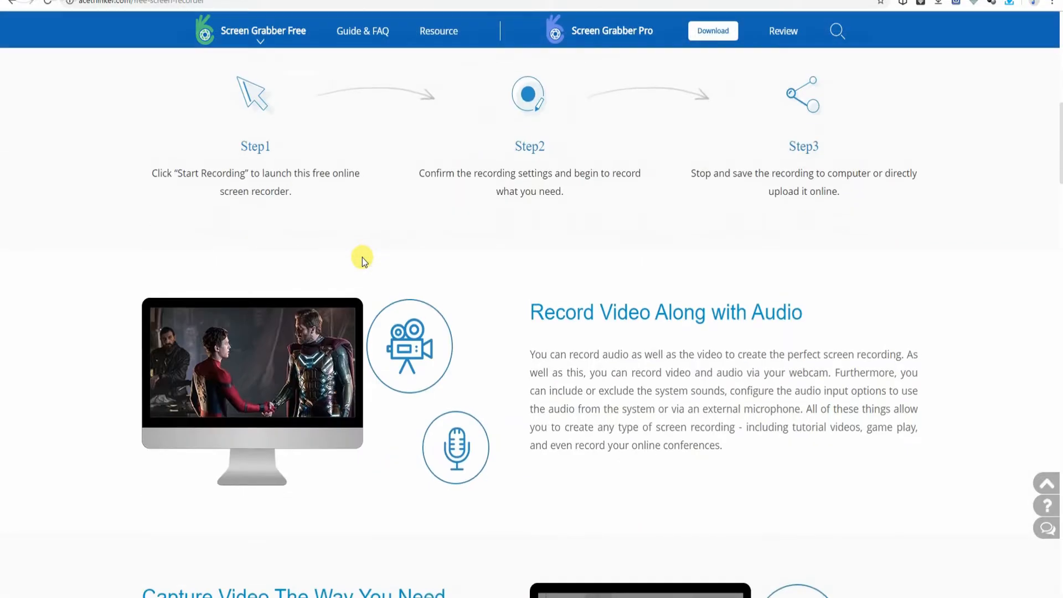
pyautogui.scroll(-3)
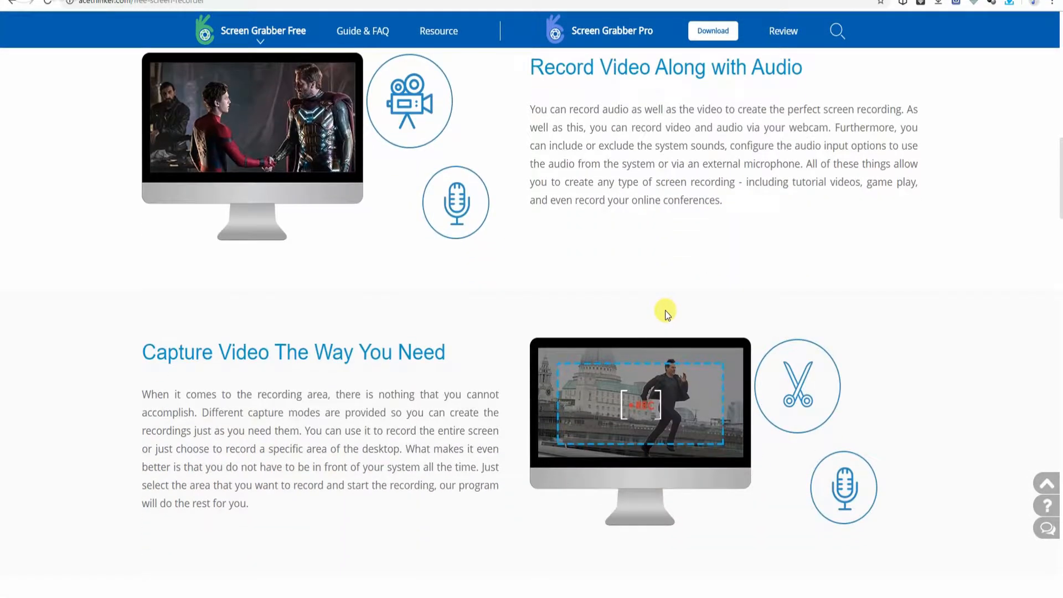
pyautogui.scroll(-3)
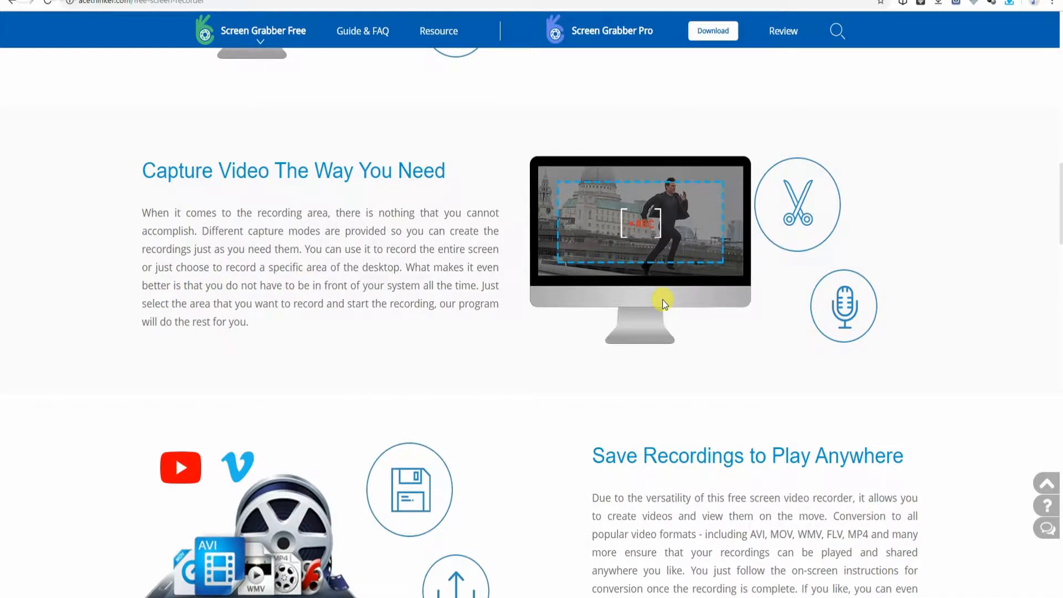
pyautogui.scroll(-3)
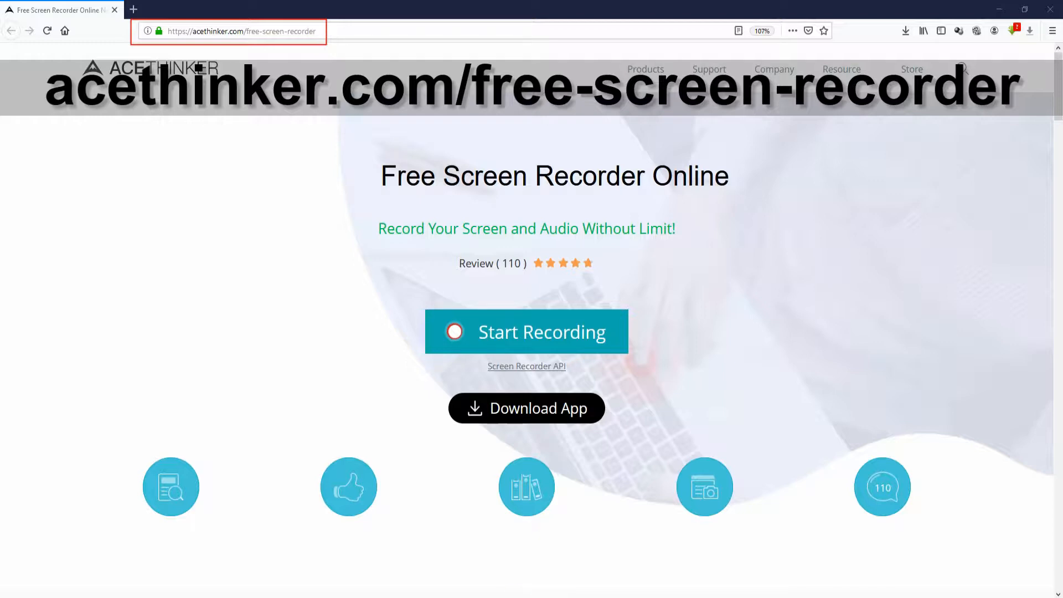
pyautogui.click(526, 332)
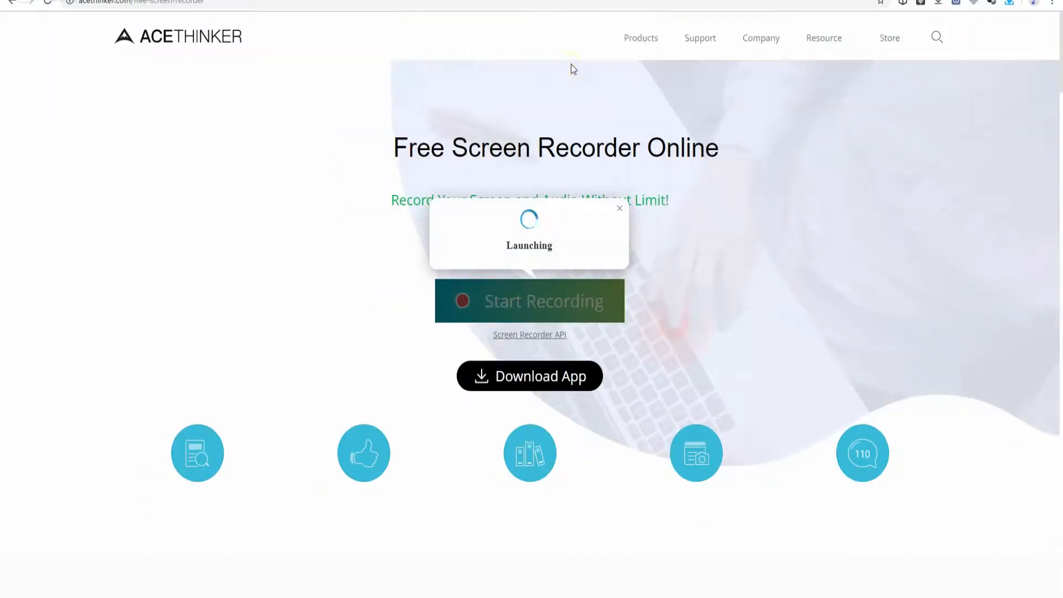
pyautogui.moveTo(556, 277)
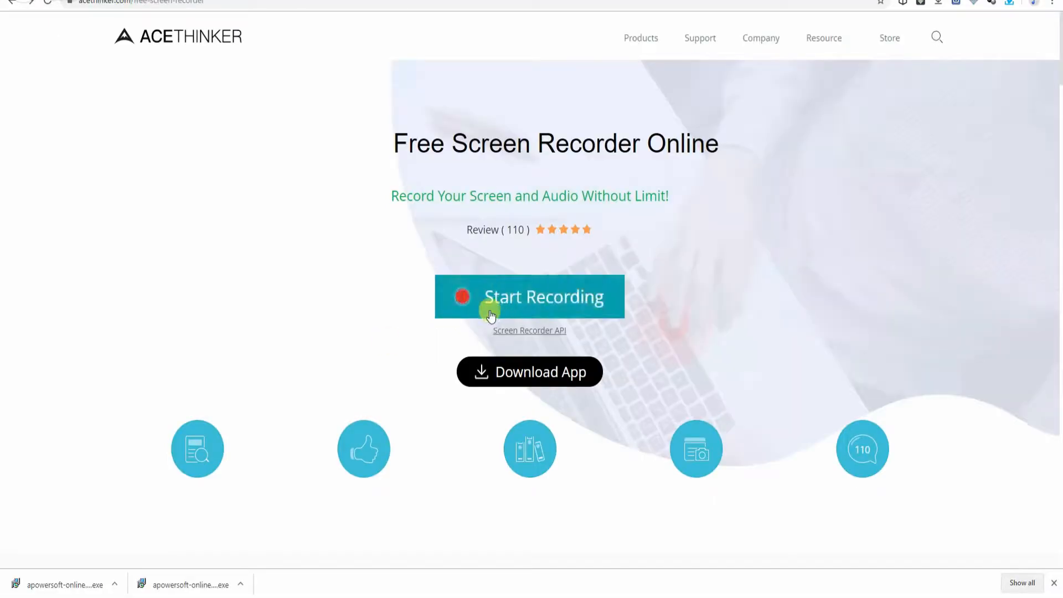
pyautogui.click(529, 297)
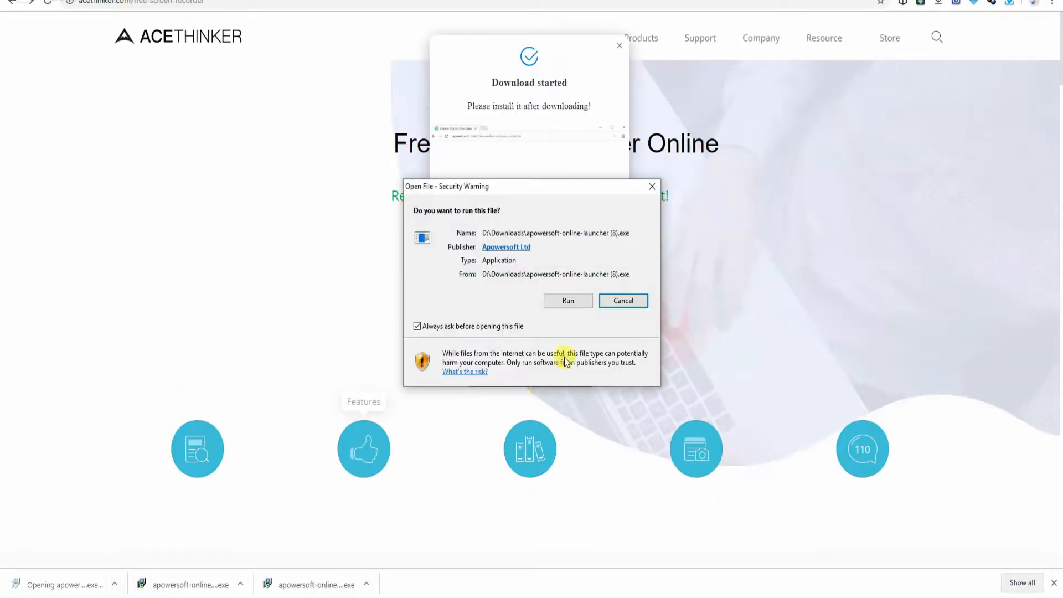
pyautogui.click(622, 300)
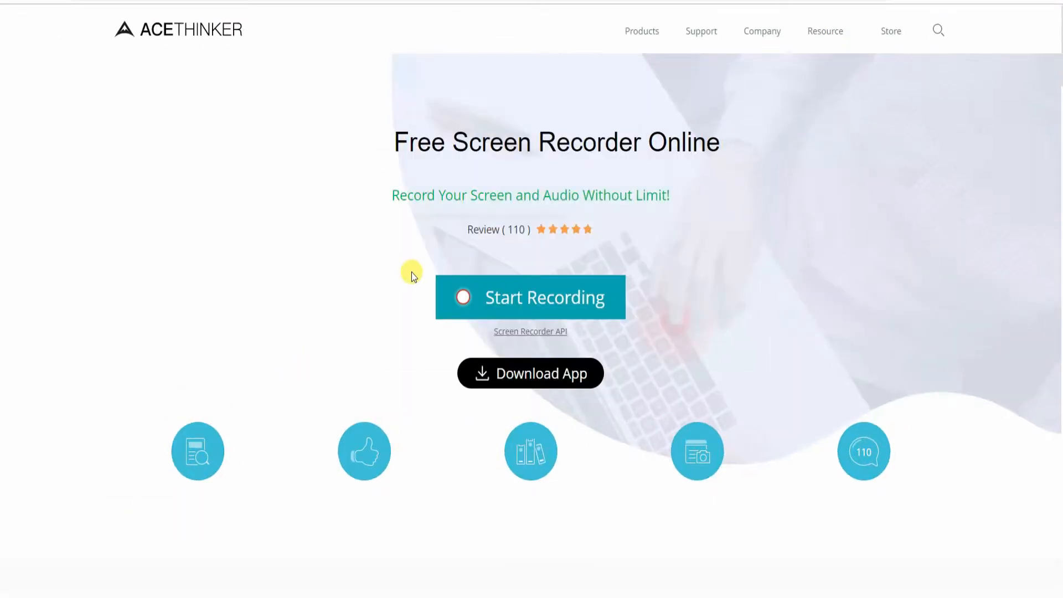
pyautogui.click(530, 297)
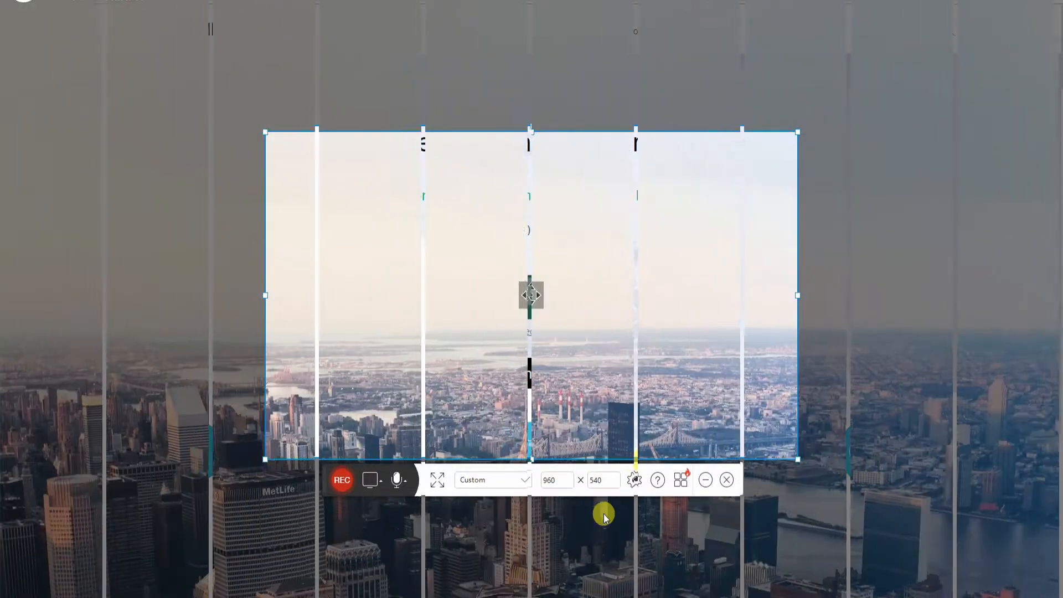
# Review the General and Recording settings tabs and inspect the default output folder.
pyautogui.click(634, 480)
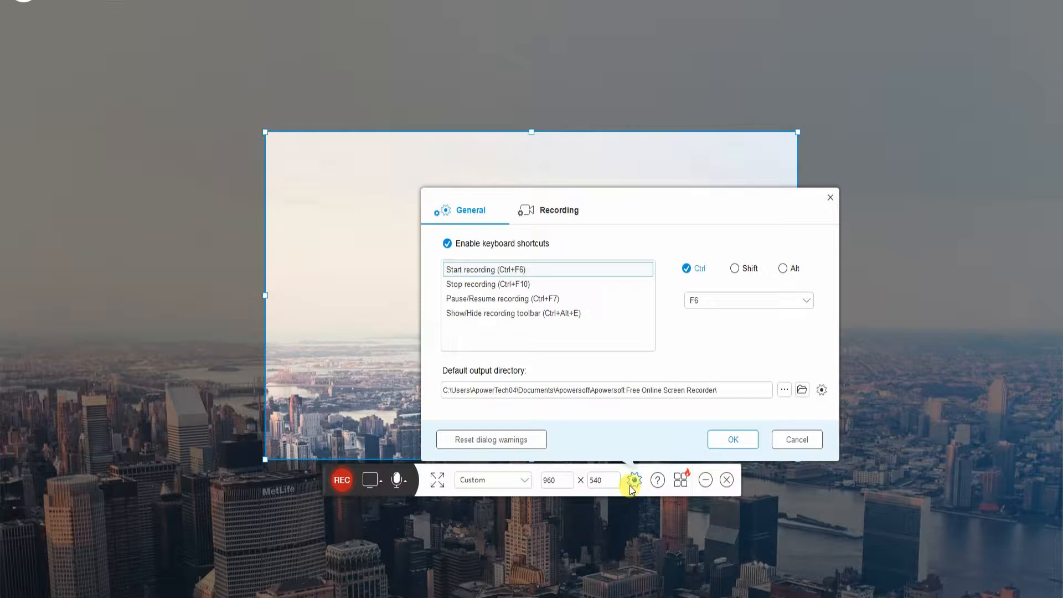
pyautogui.moveTo(621, 435)
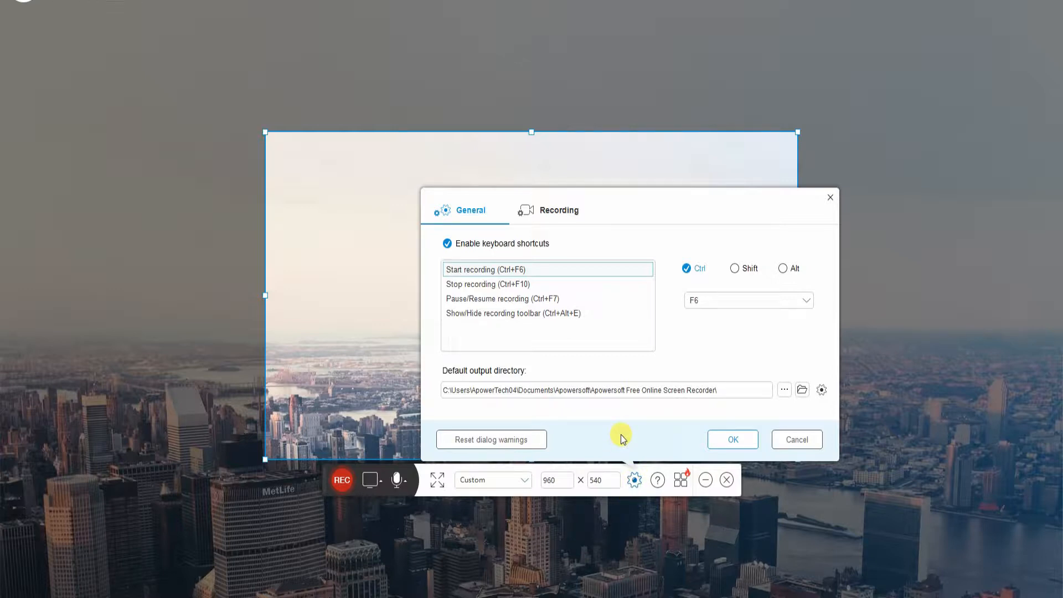
pyautogui.click(550, 211)
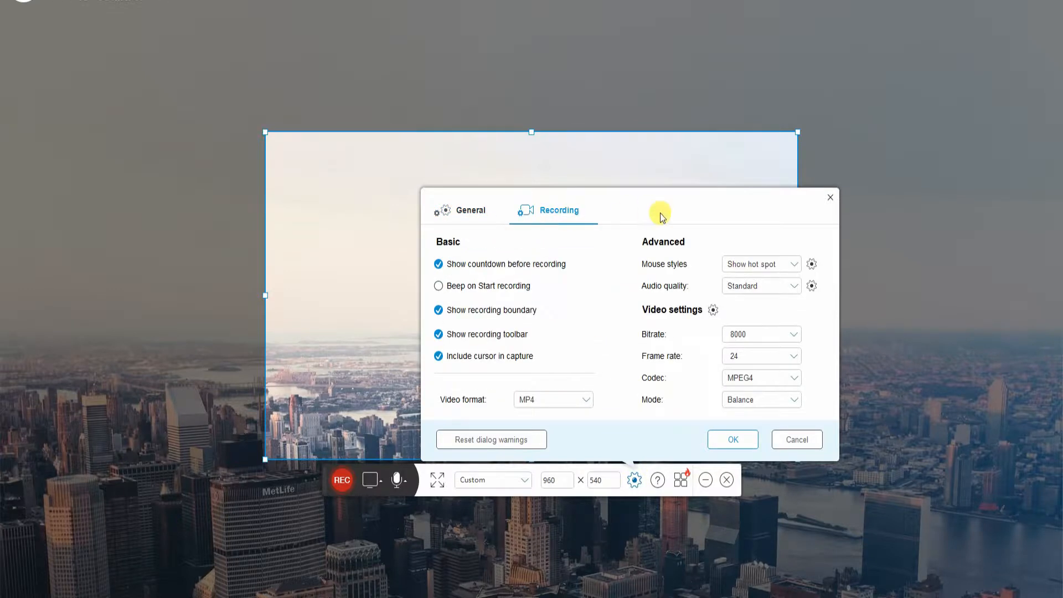
pyautogui.click(471, 210)
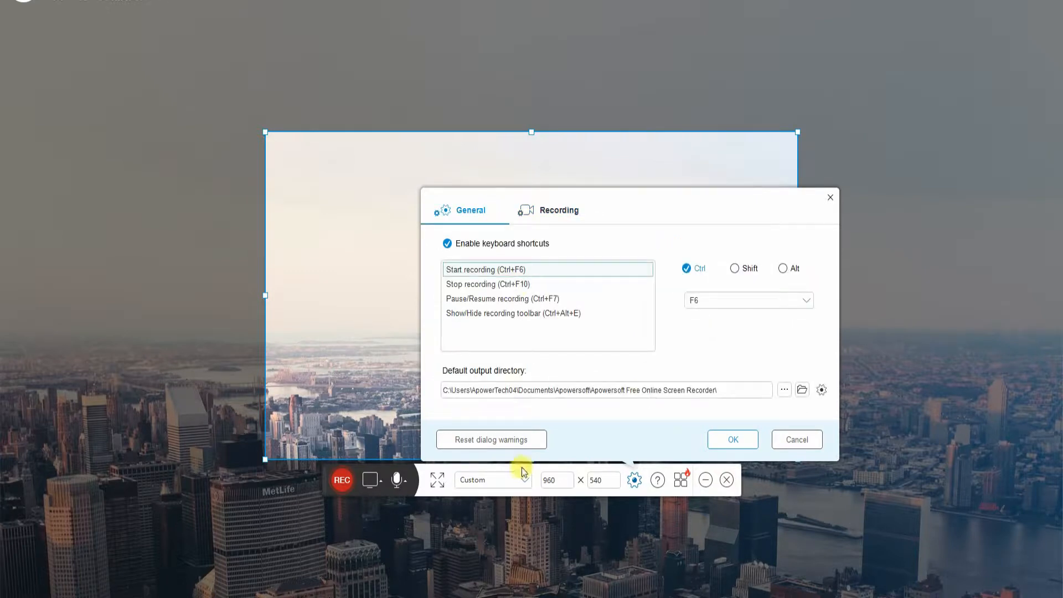
pyautogui.moveTo(434, 242)
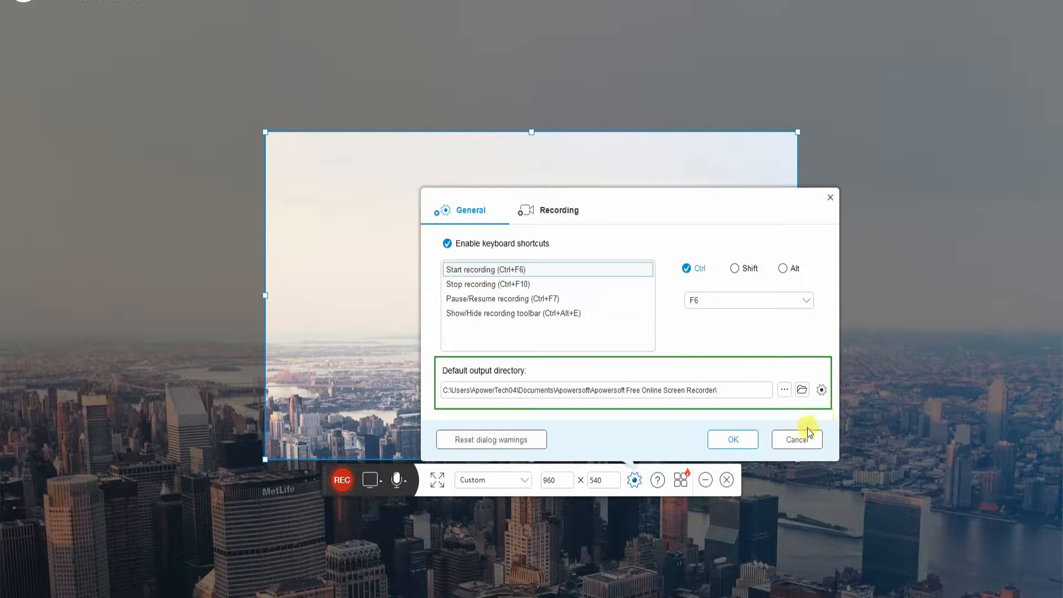
pyautogui.click(802, 390)
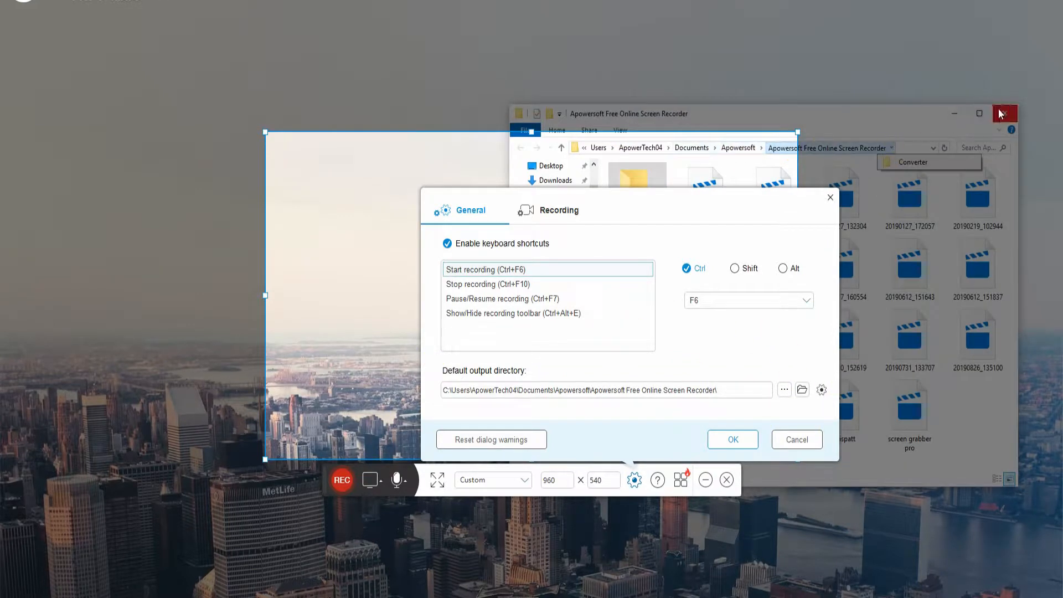
pyautogui.click(1003, 113)
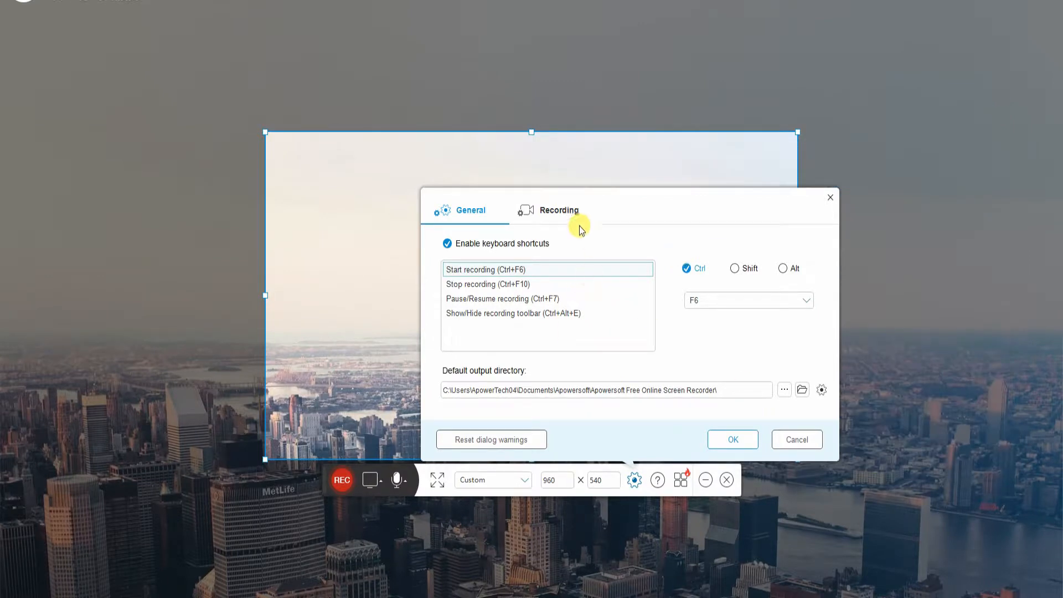
# Set the Video format to MP4 in the Recording settings and confirm with OK.
pyautogui.click(552, 210)
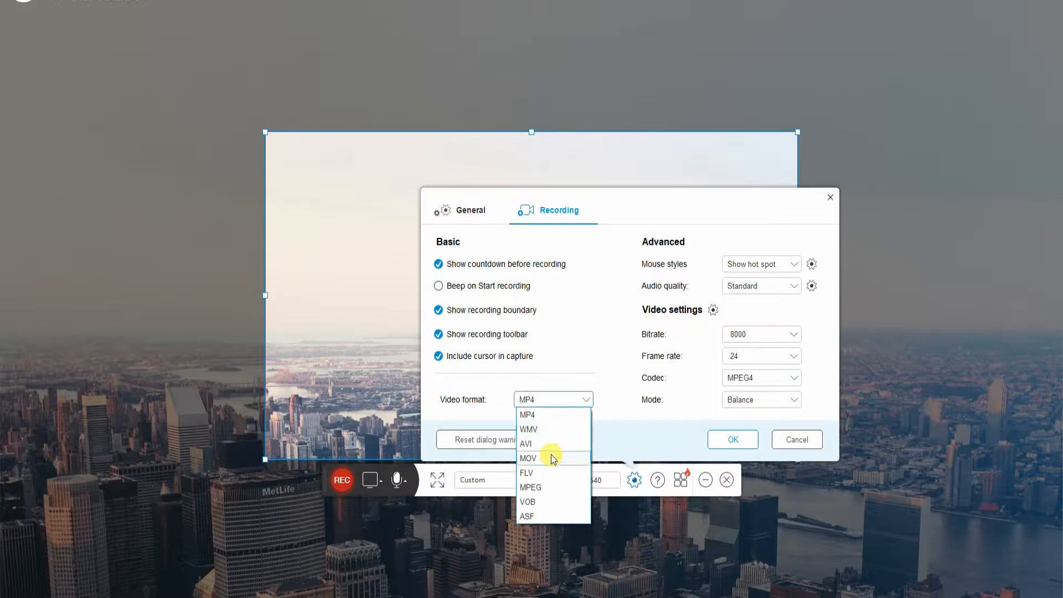
pyautogui.moveTo(571, 414)
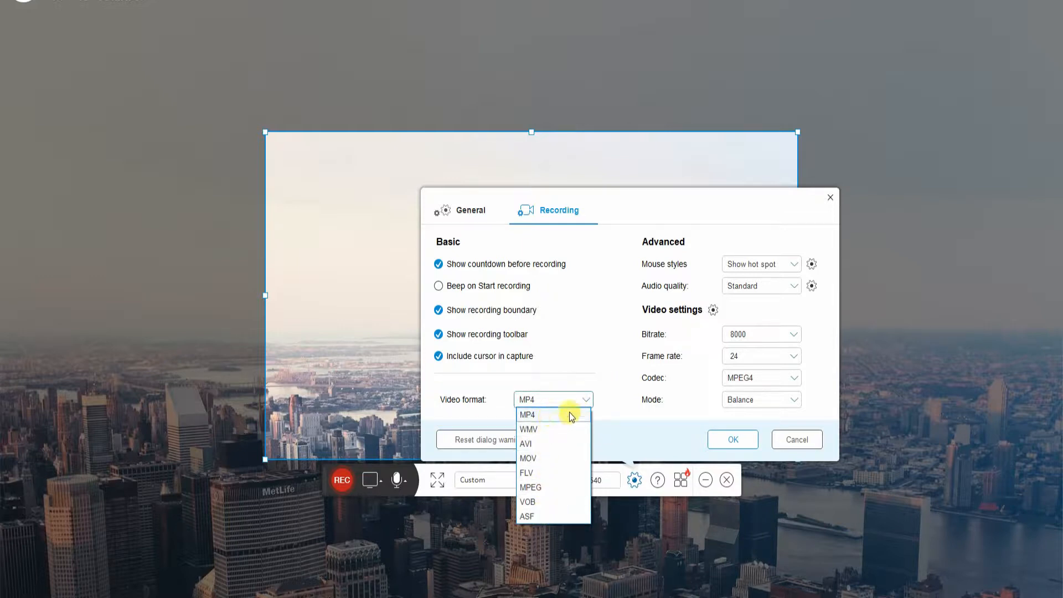
pyautogui.click(528, 414)
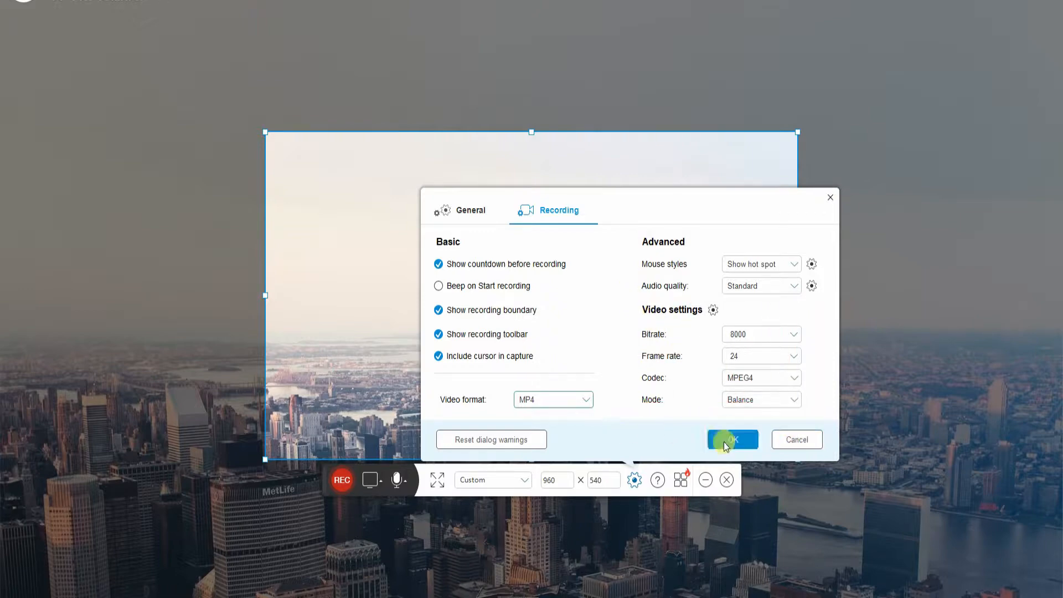
pyautogui.click(732, 439)
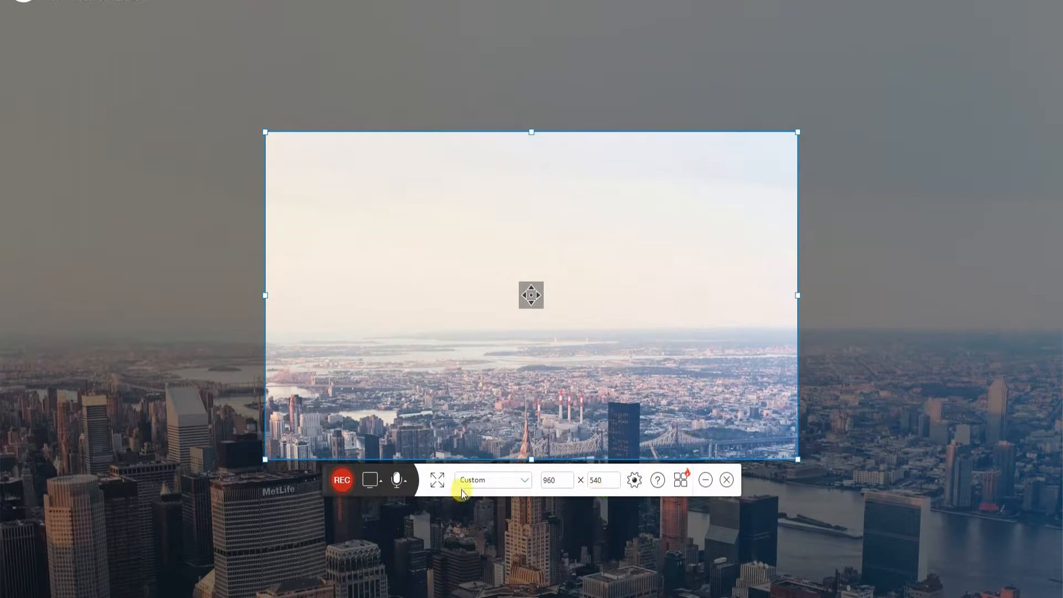
# Record 'System sound and microphone' audio and switch the recorder to webcam mode.
pyautogui.click(398, 479)
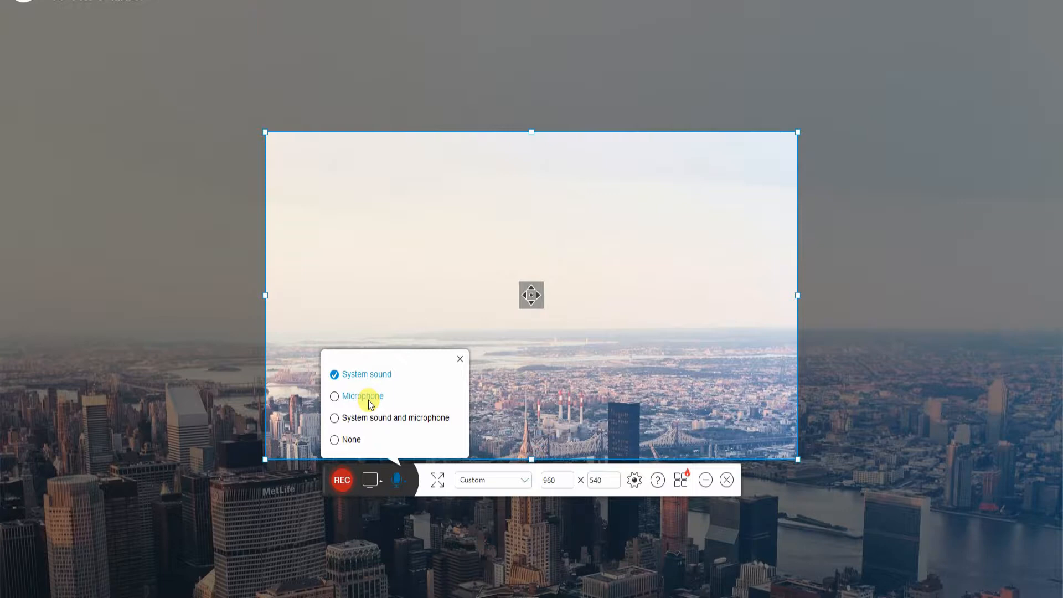
pyautogui.moveTo(405, 427)
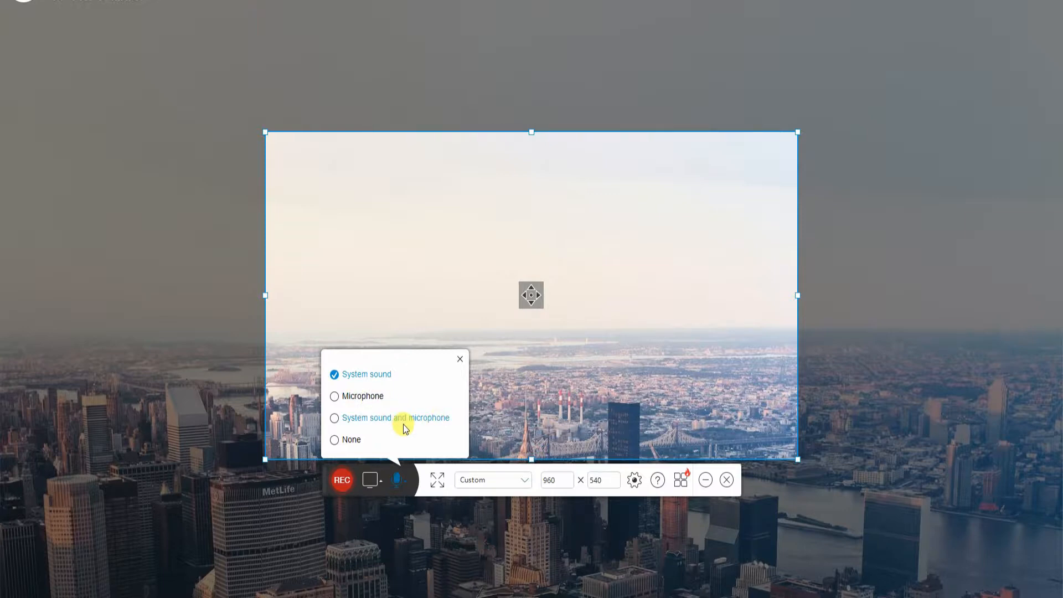
pyautogui.click(333, 417)
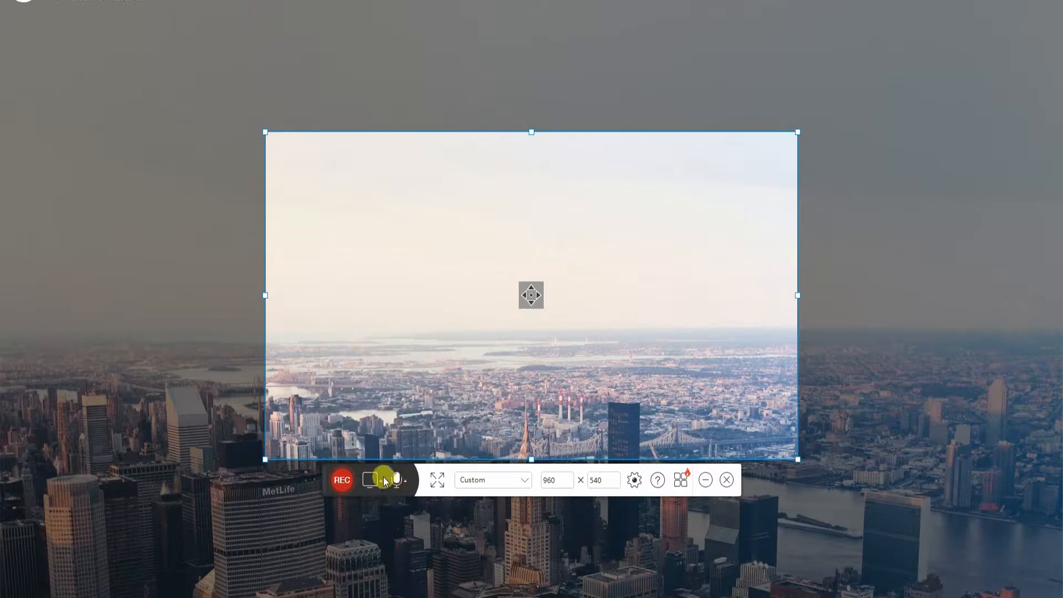
pyautogui.click(384, 480)
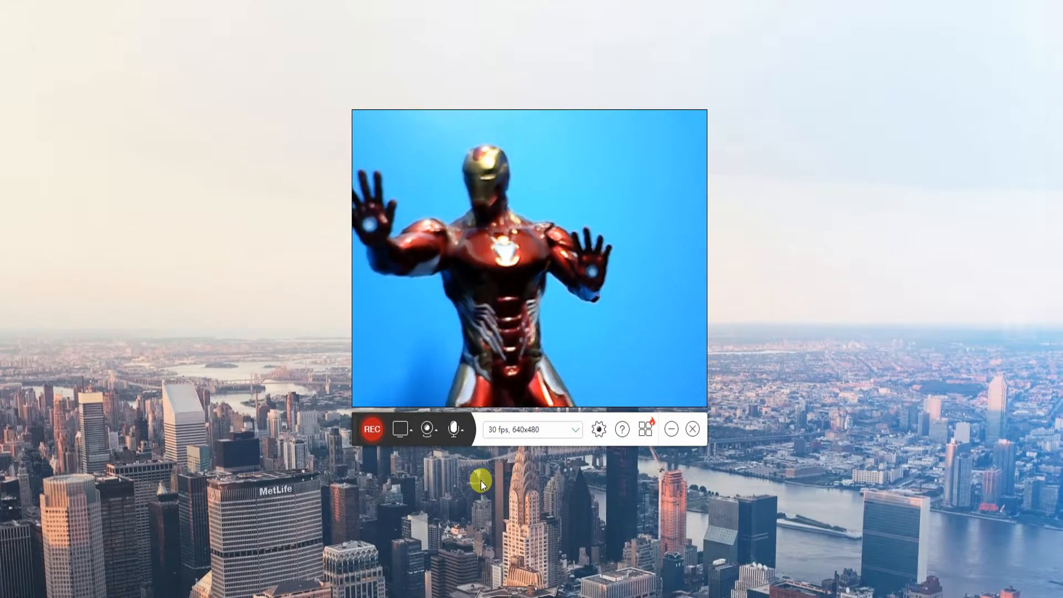
# Return to region mode and fit the recording frame over the Netflix movie player.
pyautogui.click(400, 429)
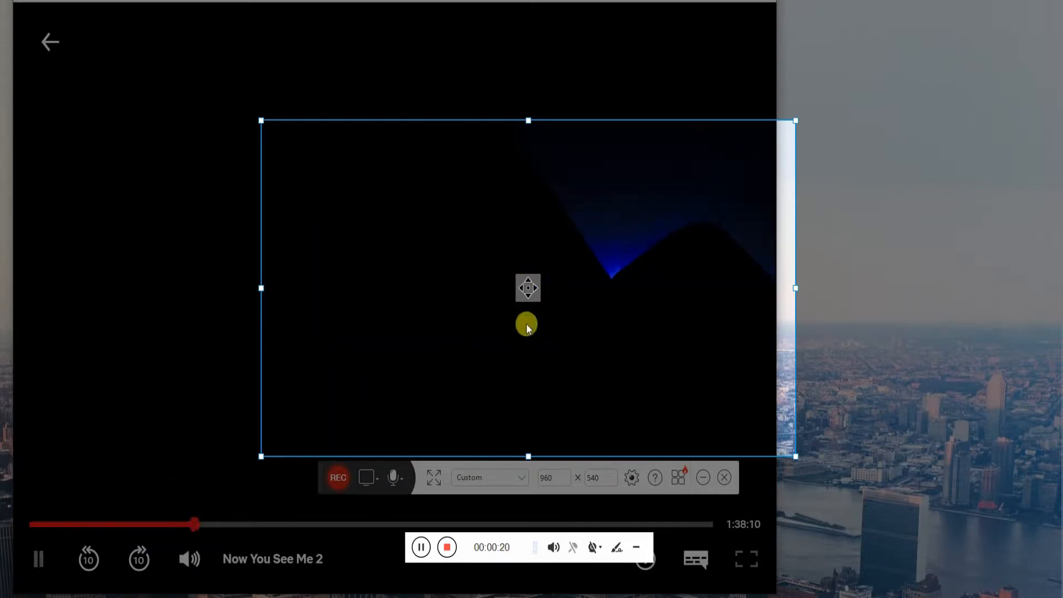
pyautogui.moveTo(194, 523); pyautogui.dragTo(231, 523)
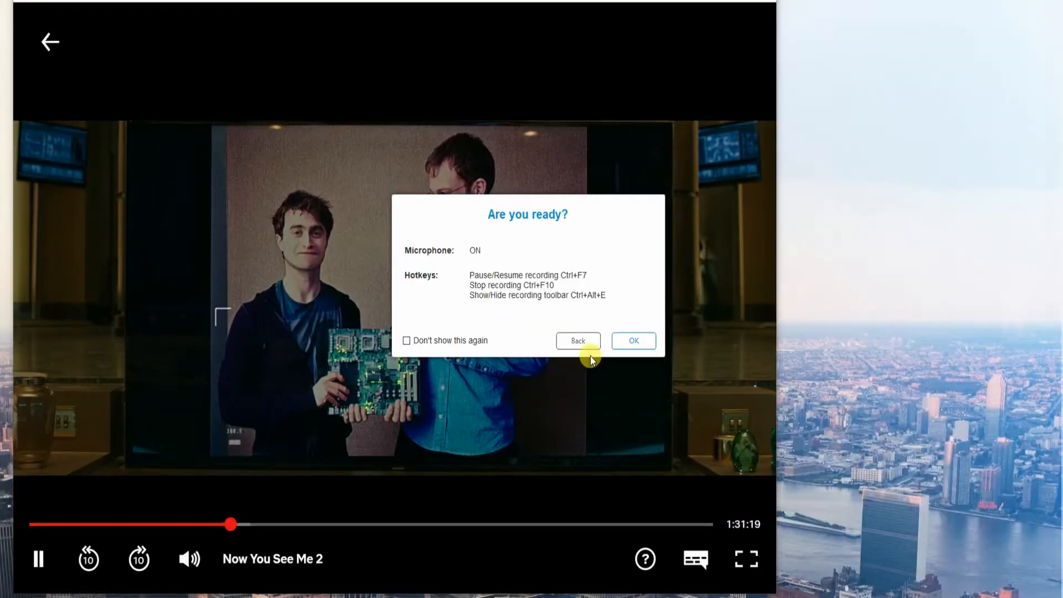
# Start recording the movie and bring up the annotation pen tools.
pyautogui.click(632, 340)
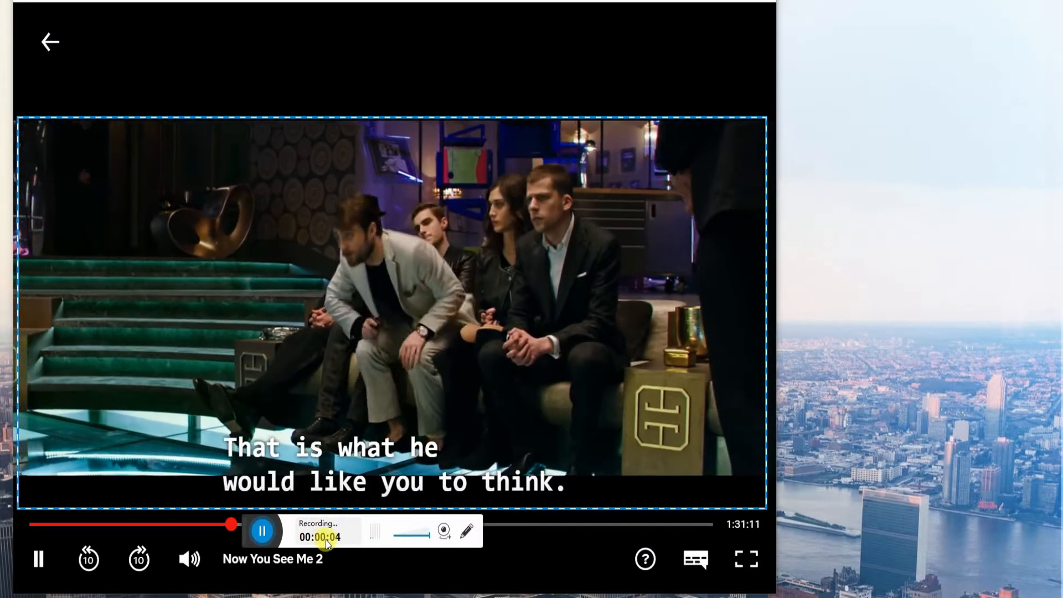
pyautogui.click(467, 531)
pyautogui.write('Now you see me')
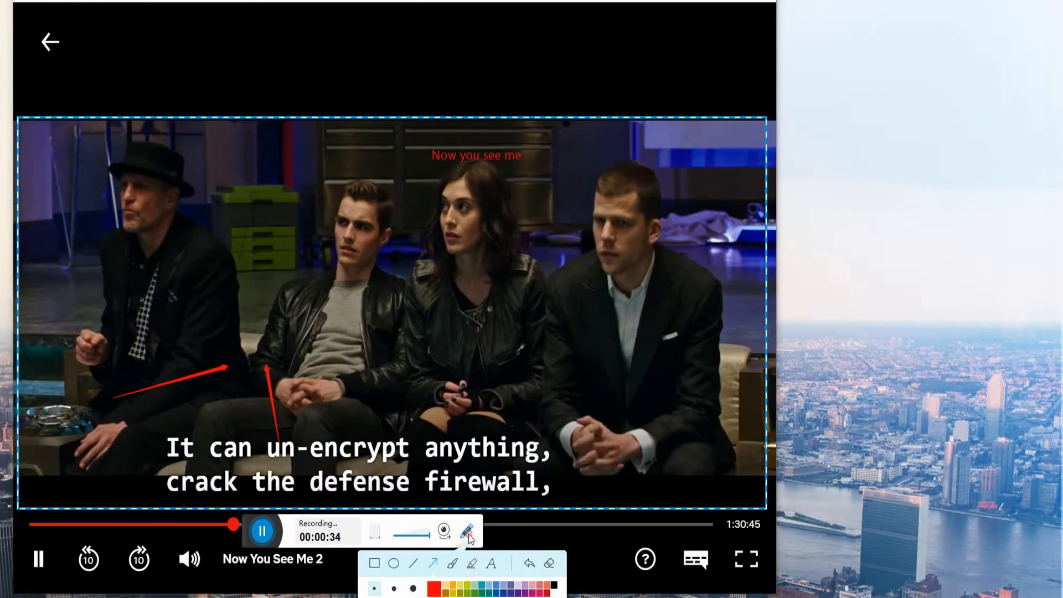
# Hide the annotation toolbar during the recording.
pyautogui.click(444, 531)
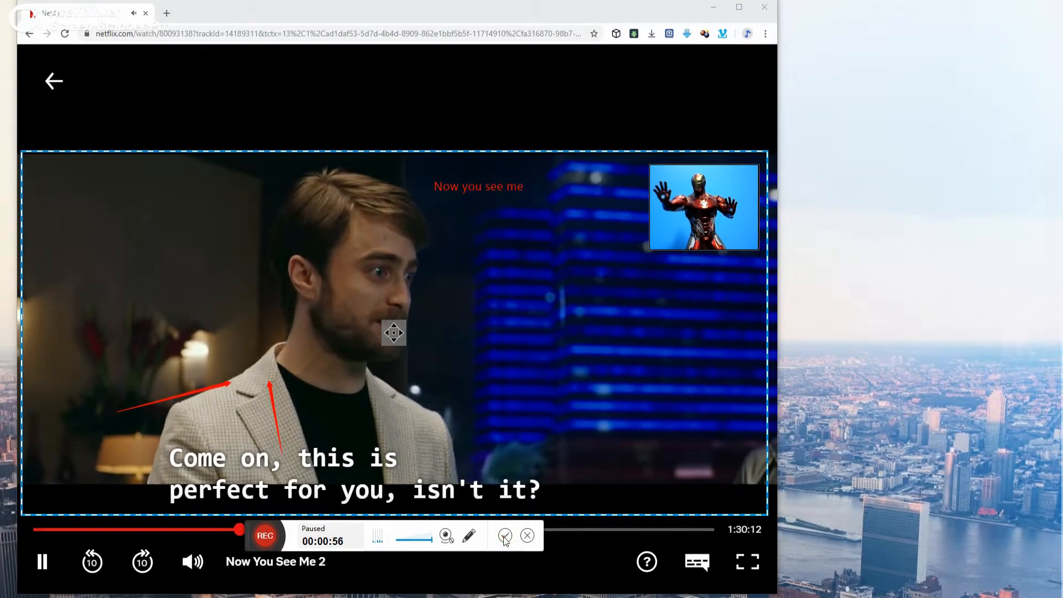
# Stop the 56-second recording and show its save and upload options.
pyautogui.click(527, 535)
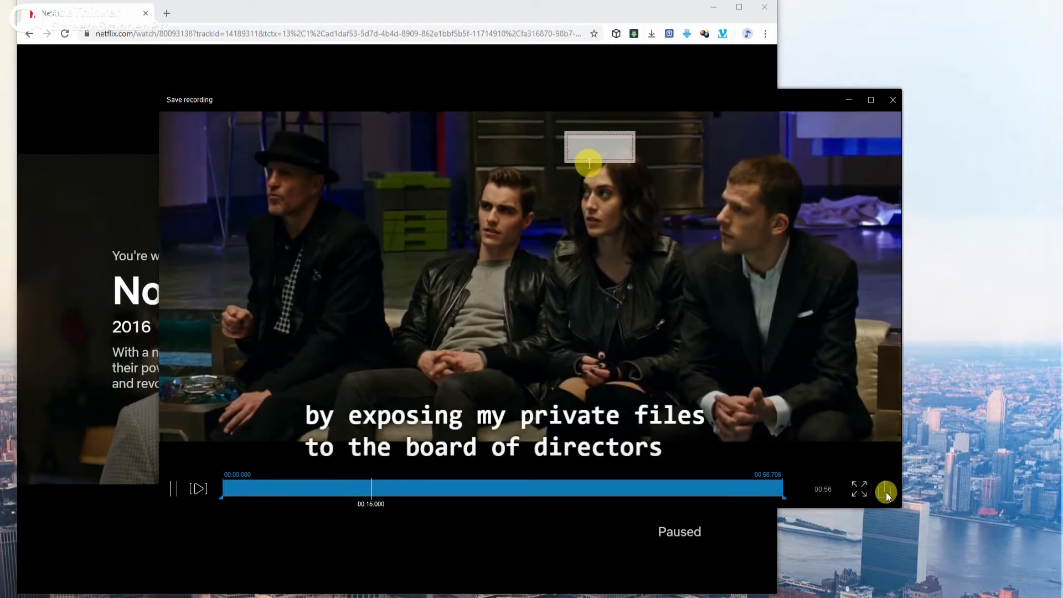
pyautogui.click(885, 490)
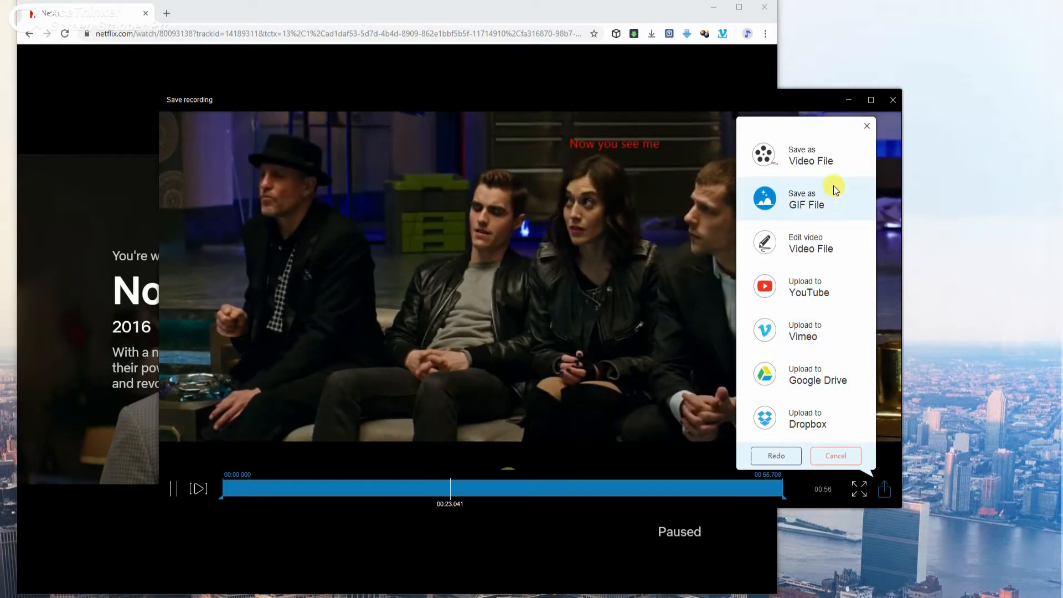
# Save the recording as an MP4 video file.
pyautogui.click(806, 154)
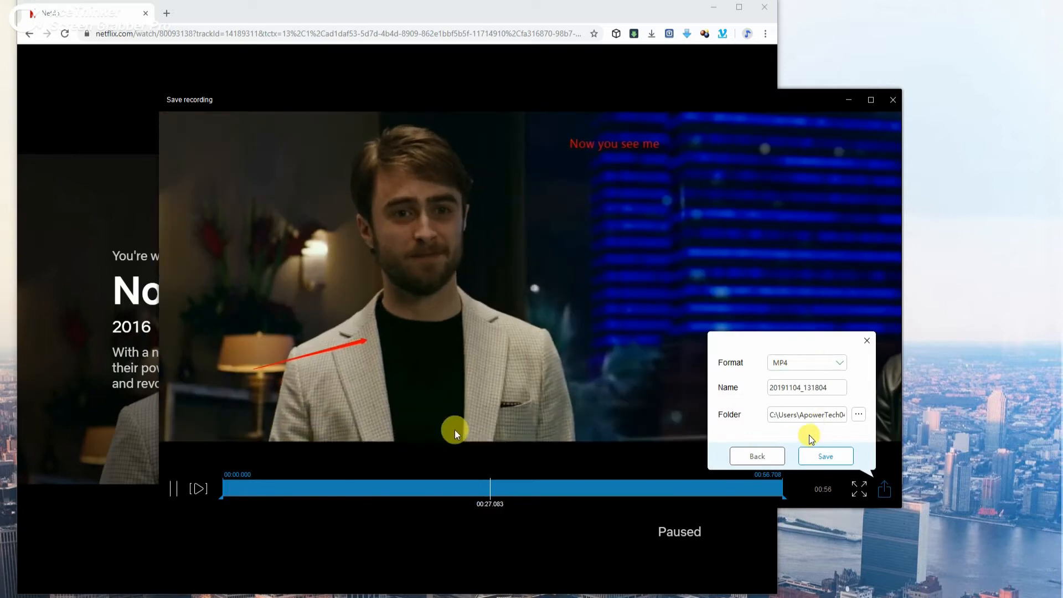
pyautogui.click(825, 456)
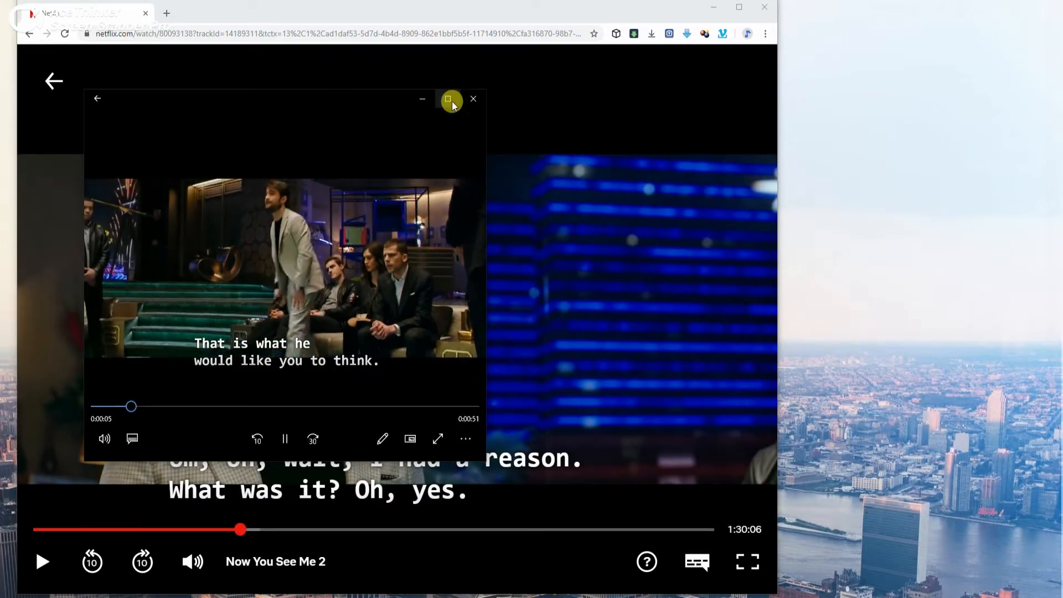
# Maximize the player and jump playback ahead to about 00:22.
pyautogui.click(450, 99)
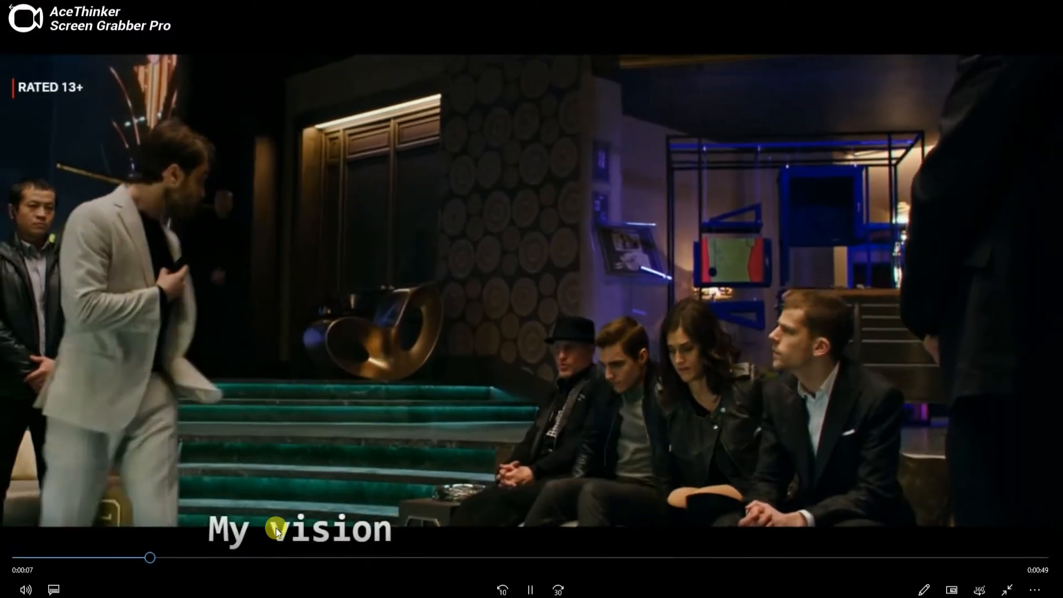
pyautogui.moveTo(150, 556); pyautogui.dragTo(547, 556)
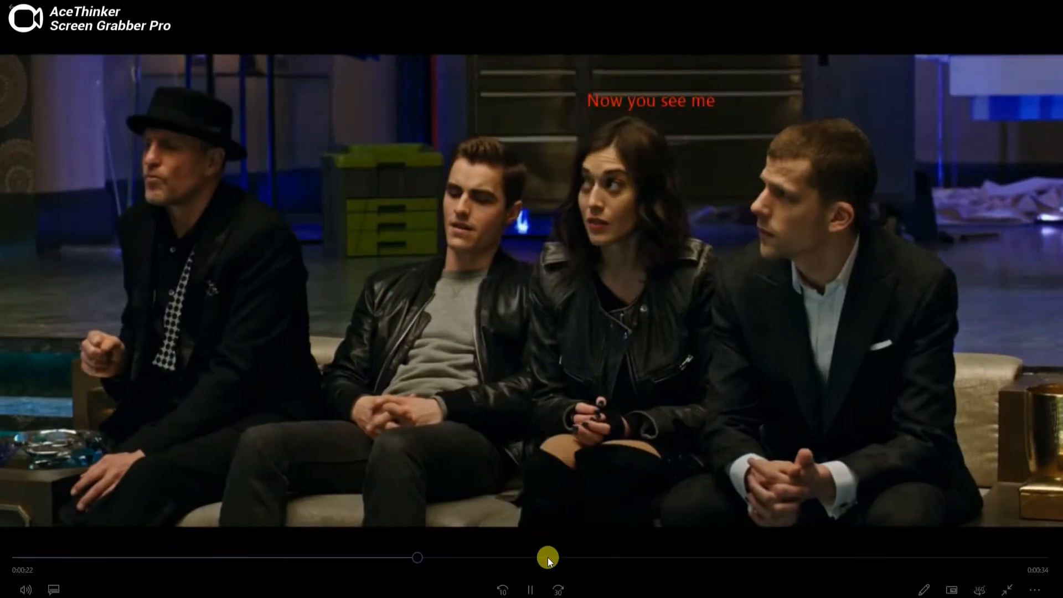